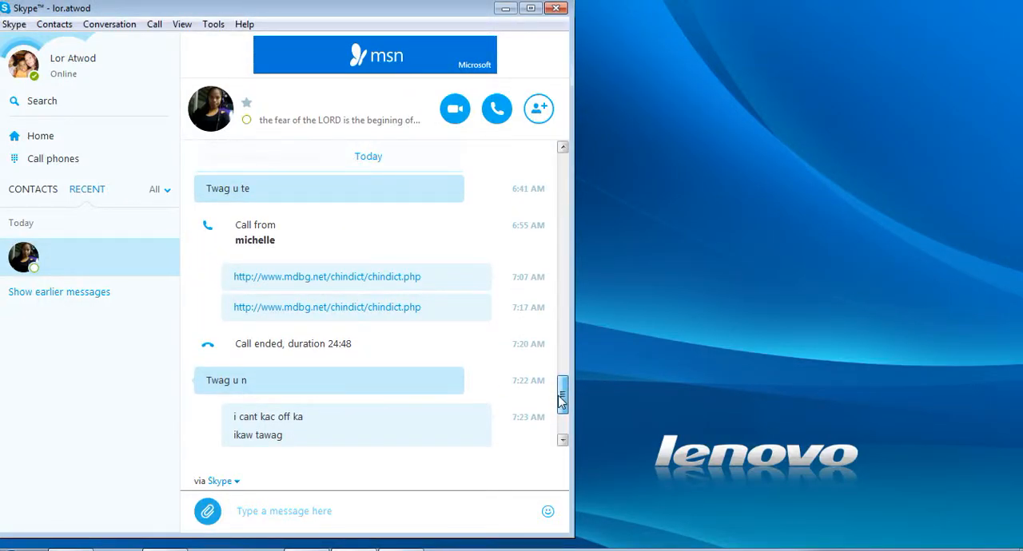
{"action": "mouse_move", "coordinate": [346, 316]}
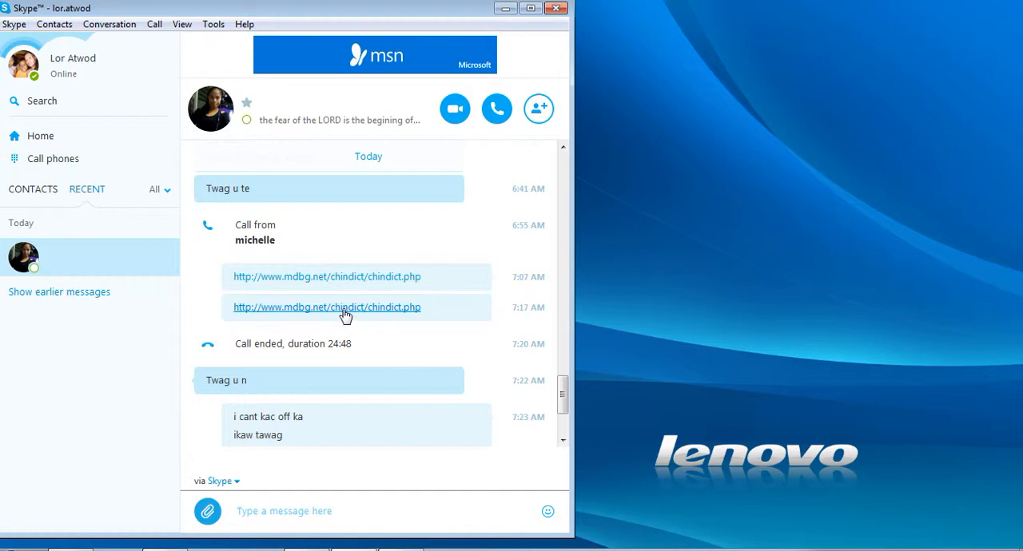
- Open the mdbg.net Chinese dictionary link from the Skype chat in Internet Explorer
{"action": "left_click", "coordinate": [326, 308]}
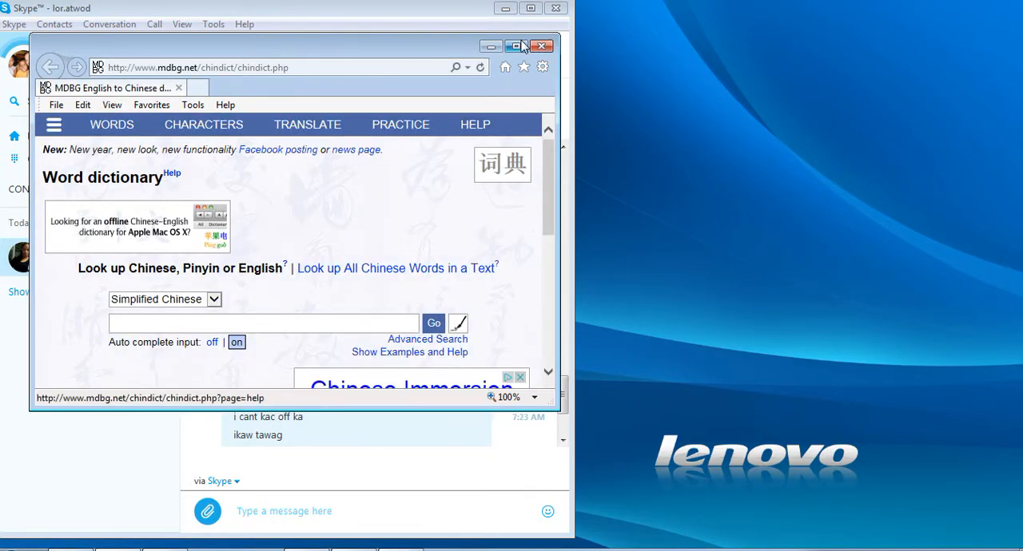
- Maximize the browser and load MDBG's English => Chinese Bing Translator page
{"action": "left_click", "coordinate": [517, 45]}
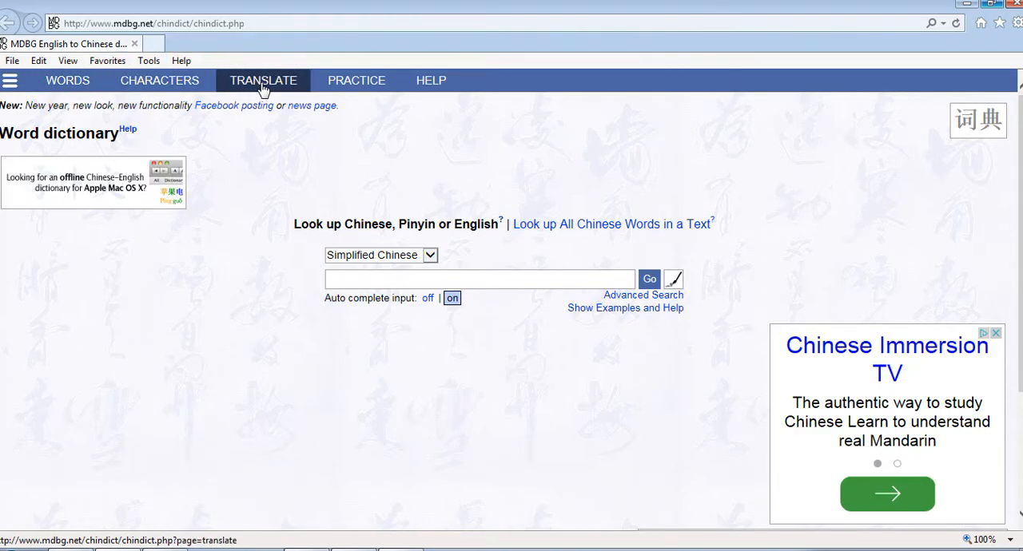
{"action": "left_click", "coordinate": [263, 80]}
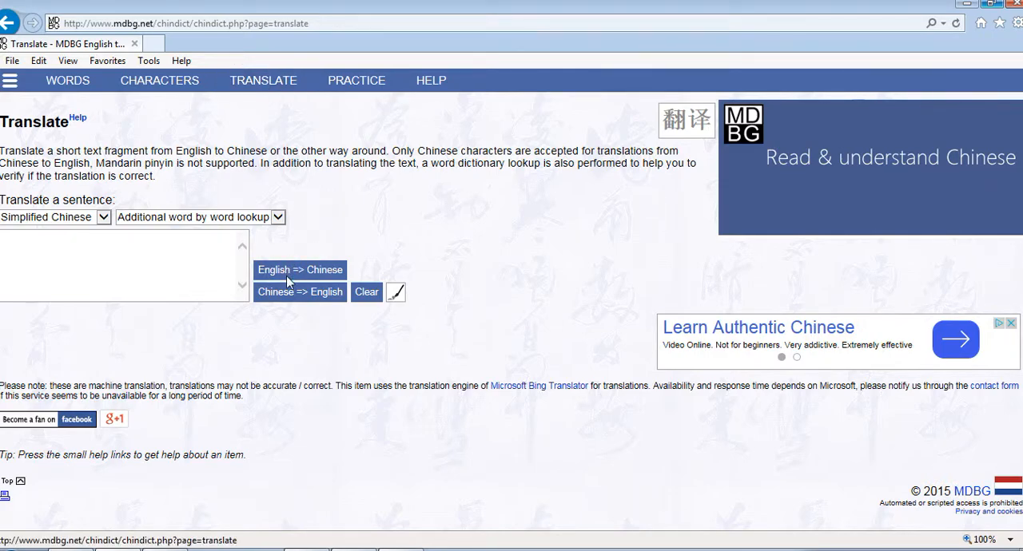
{"action": "left_click", "coordinate": [300, 269]}
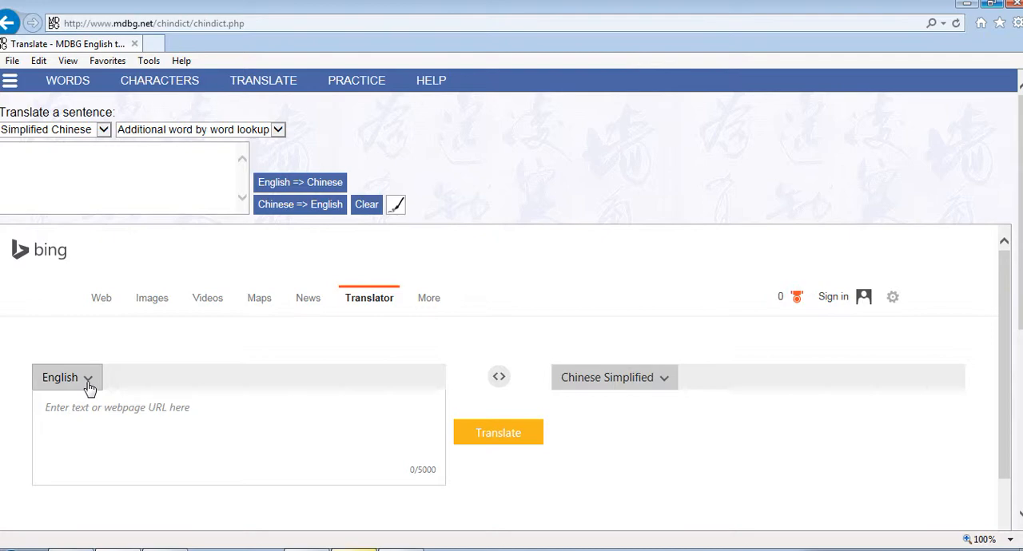
- Set Bing Translator's source language to Chinese Traditional and target to English
{"action": "left_click", "coordinate": [66, 378]}
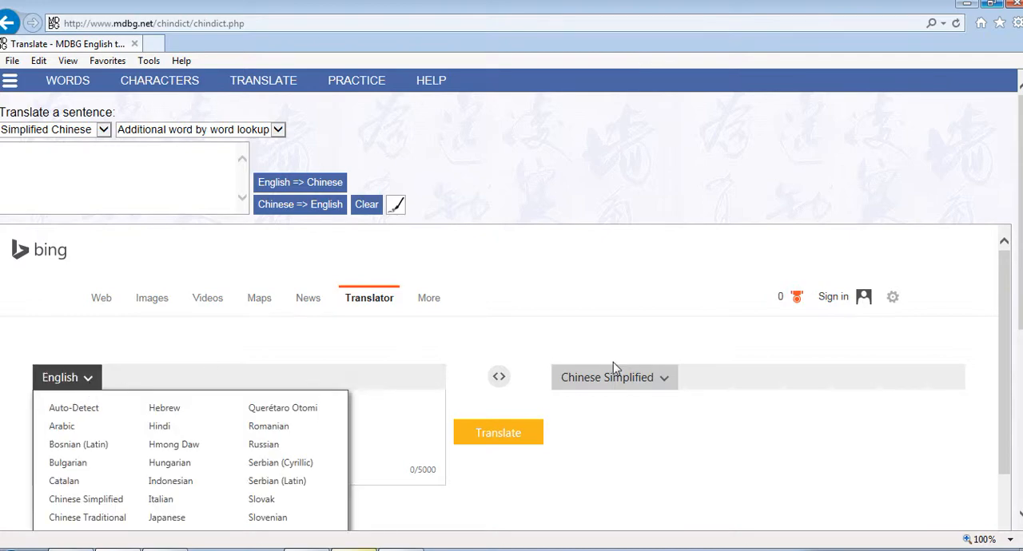
{"action": "scroll", "scroll_direction": "down", "scroll_amount": 3}
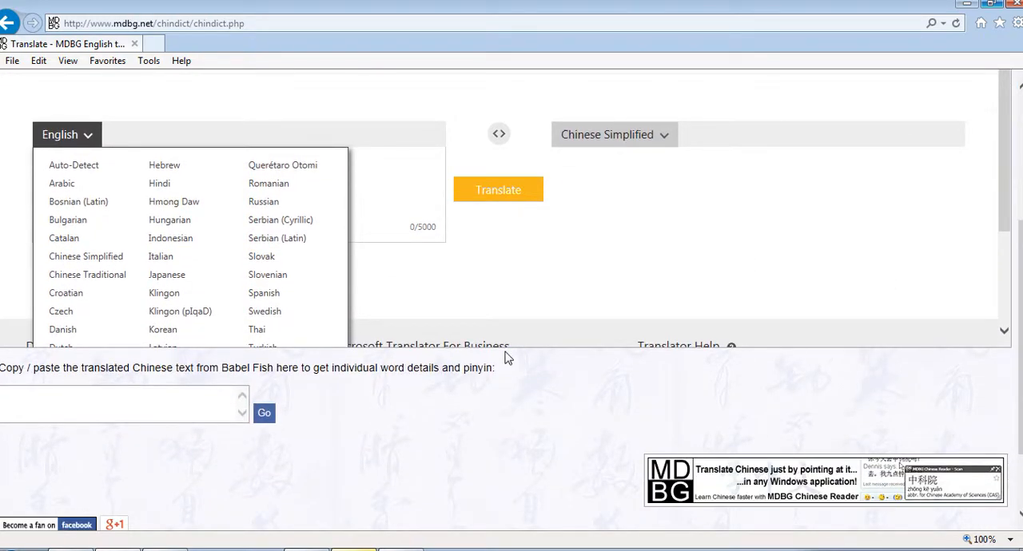
{"action": "mouse_move", "coordinate": [74, 165]}
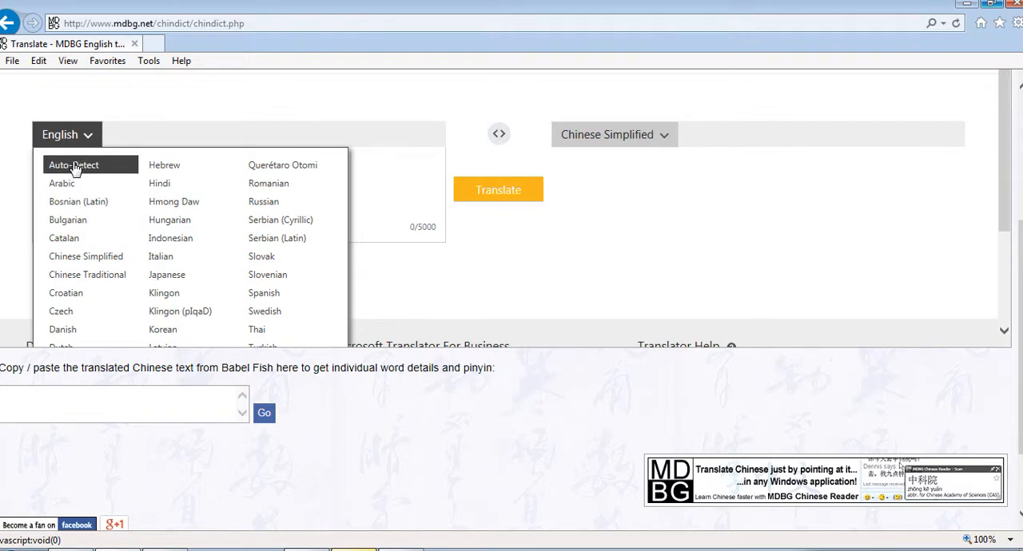
{"action": "mouse_move", "coordinate": [85, 255]}
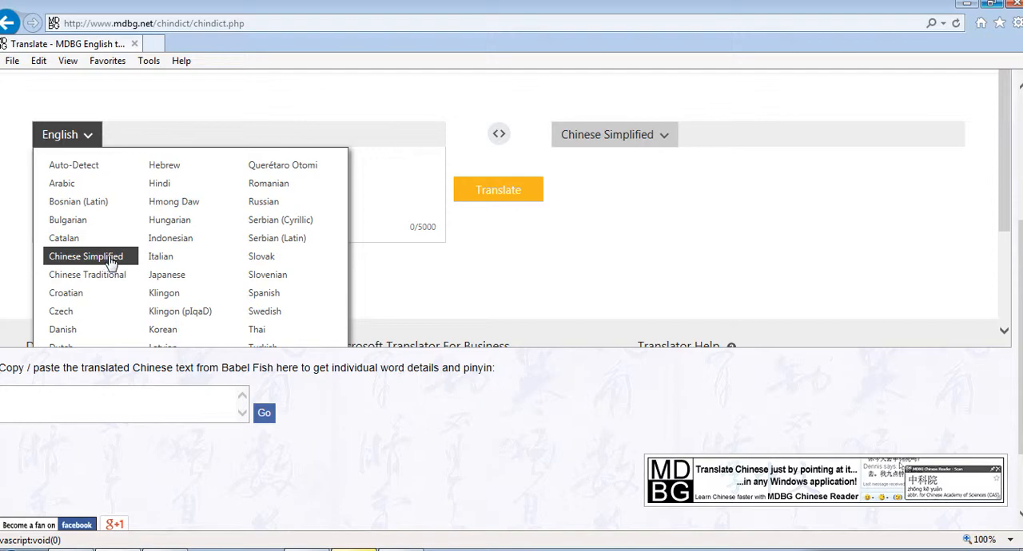
{"action": "mouse_move", "coordinate": [87, 274]}
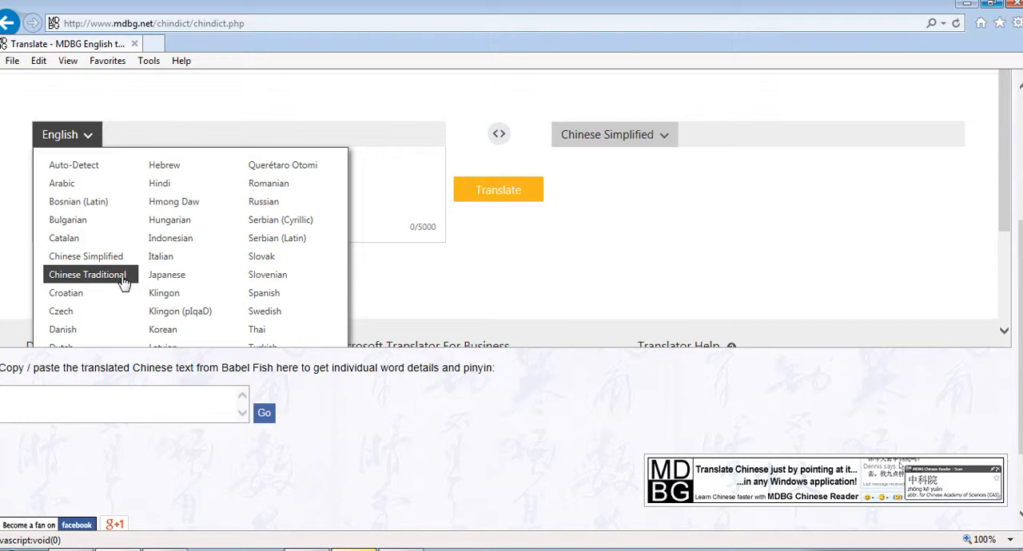
{"action": "left_click", "coordinate": [86, 274]}
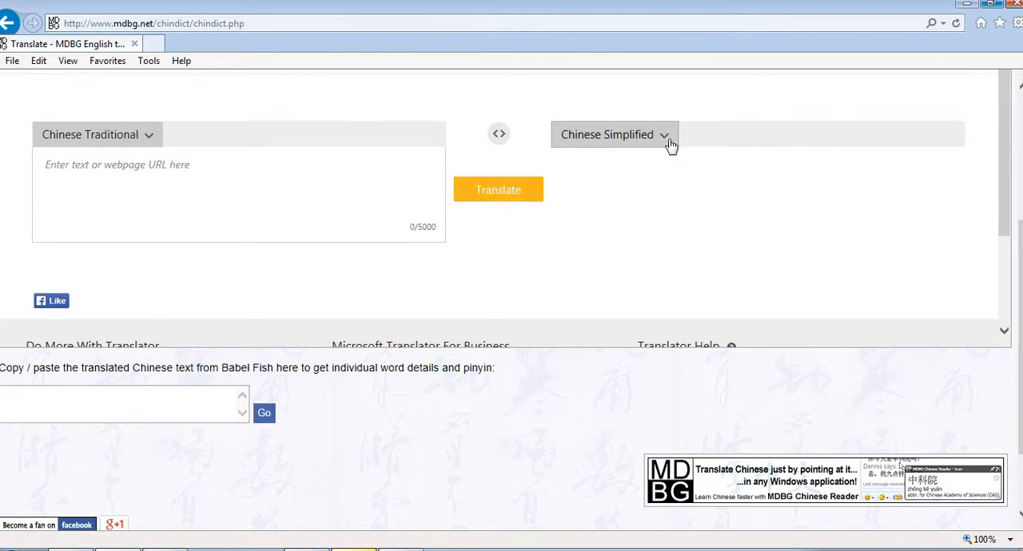
{"action": "left_click", "coordinate": [613, 134]}
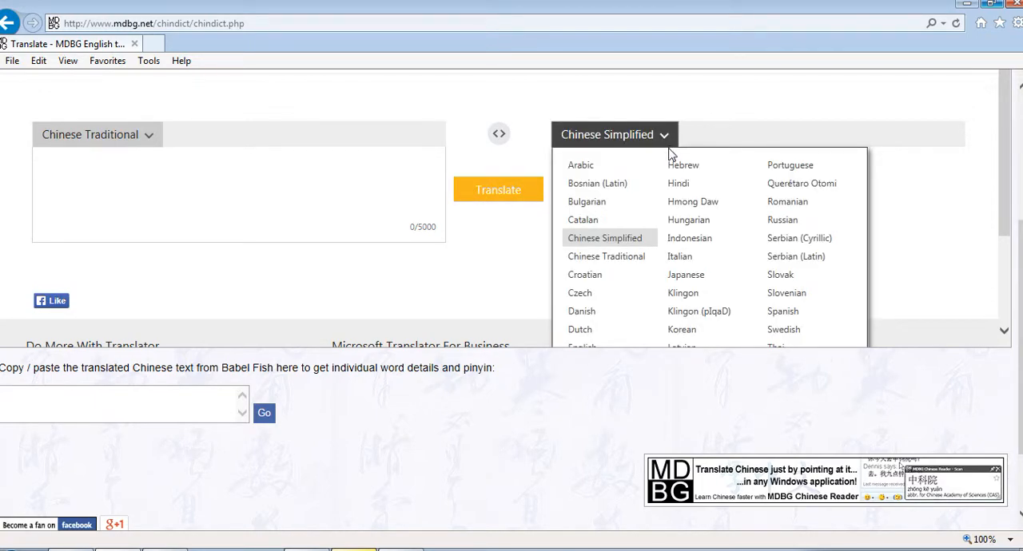
{"action": "mouse_move", "coordinate": [682, 293]}
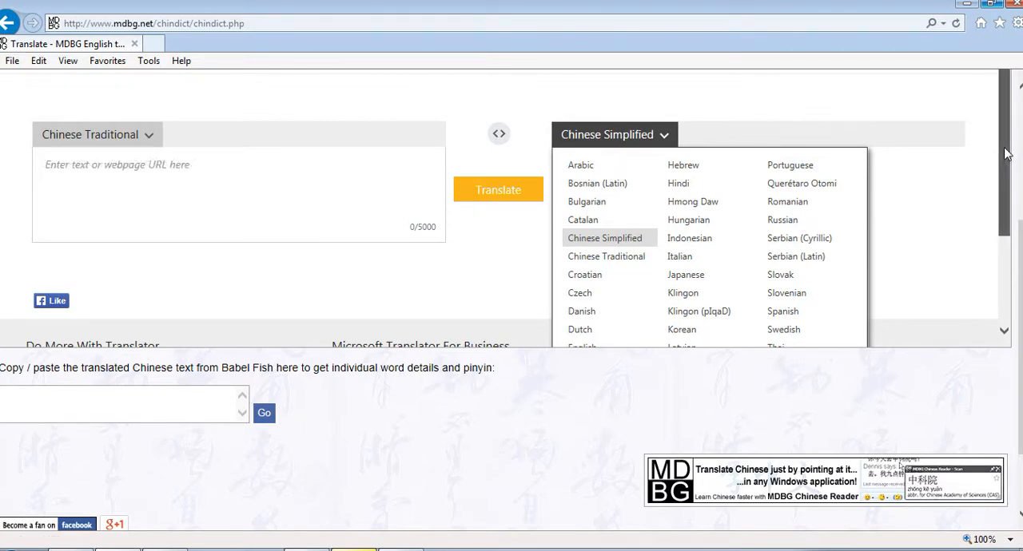
{"action": "scroll", "scroll_direction": "down", "scroll_amount": 3}
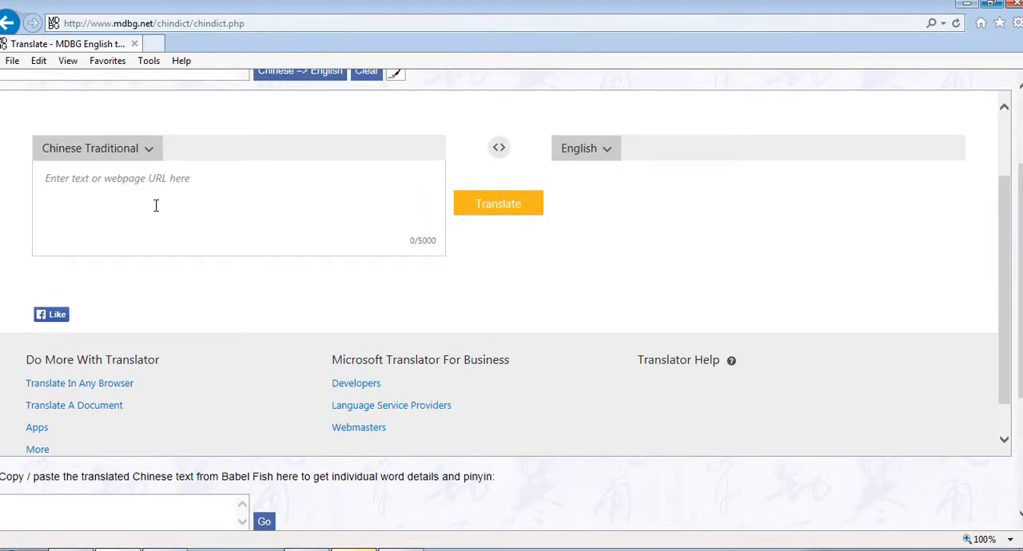
- Set the source back to English and the target to Chinese Traditional
{"action": "left_click", "coordinate": [116, 186]}
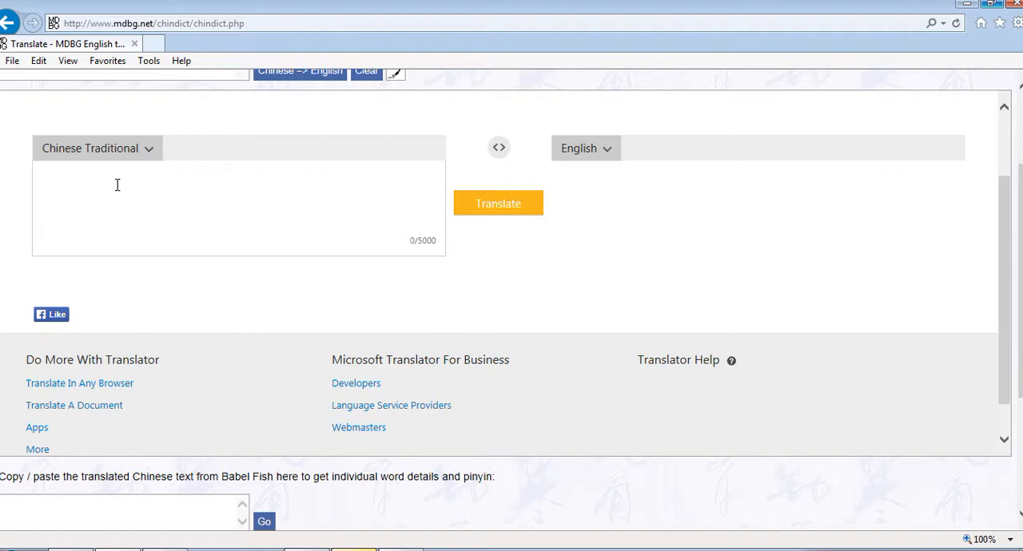
{"action": "mouse_move", "coordinate": [608, 213]}
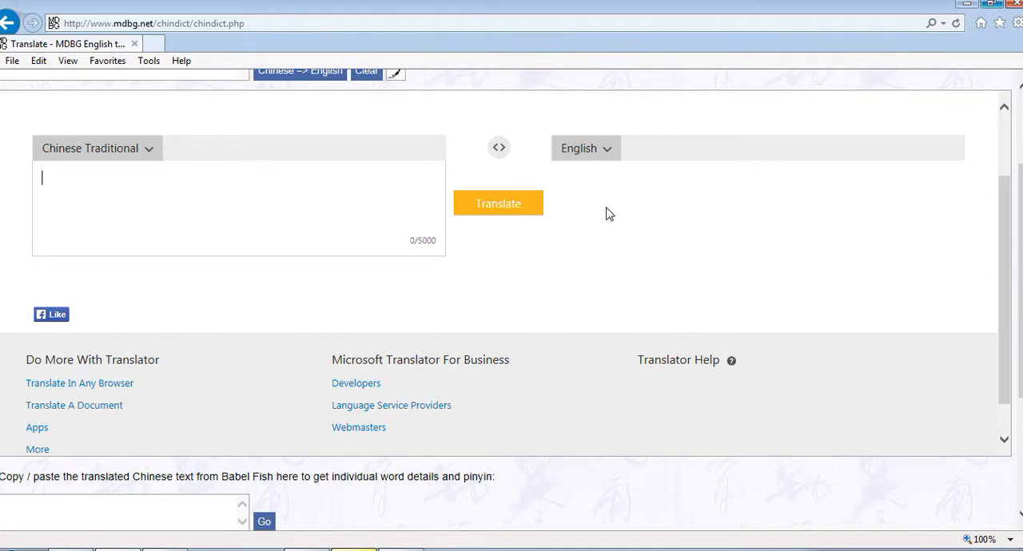
{"action": "mouse_move", "coordinate": [171, 175]}
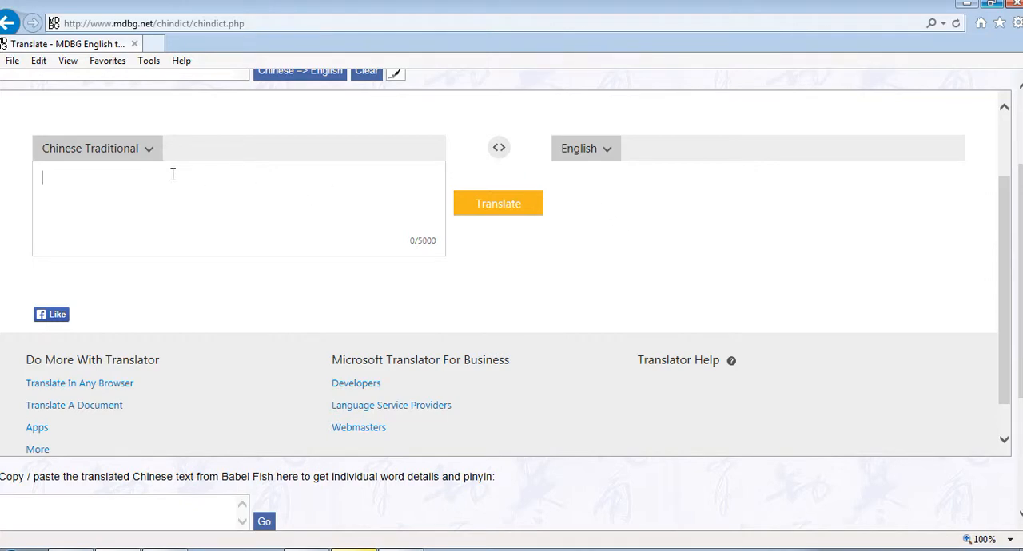
{"action": "mouse_move", "coordinate": [152, 163]}
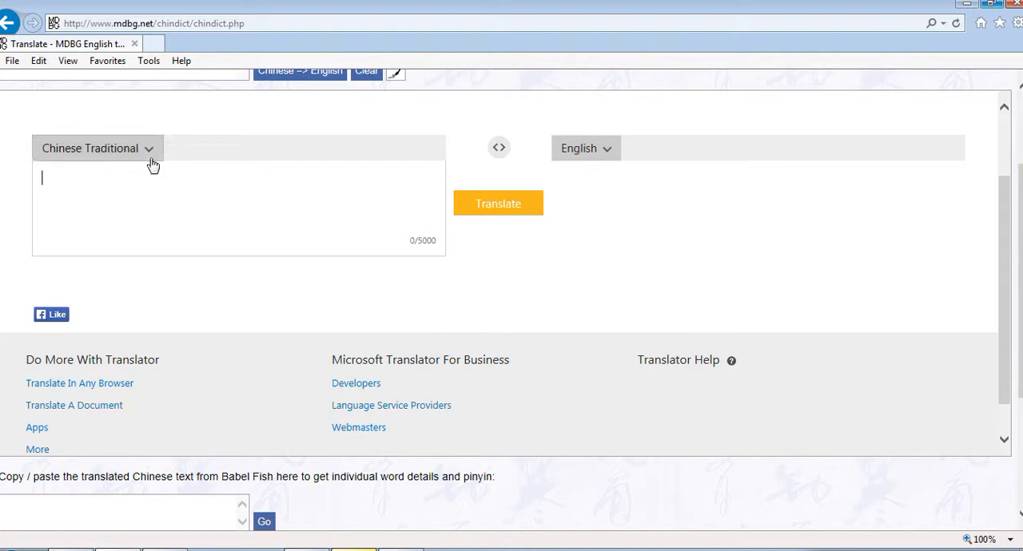
{"action": "left_click", "coordinate": [96, 148]}
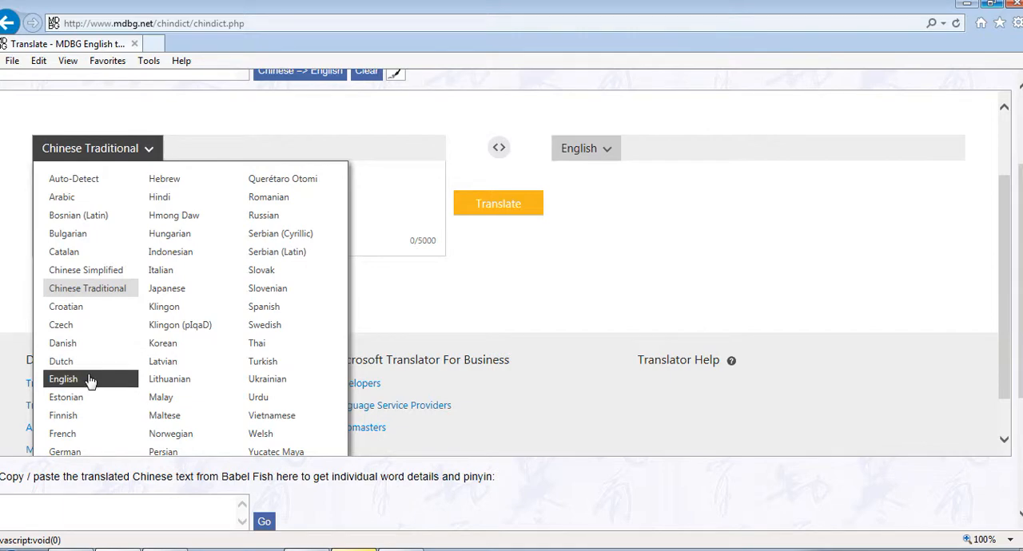
{"action": "left_click", "coordinate": [62, 379]}
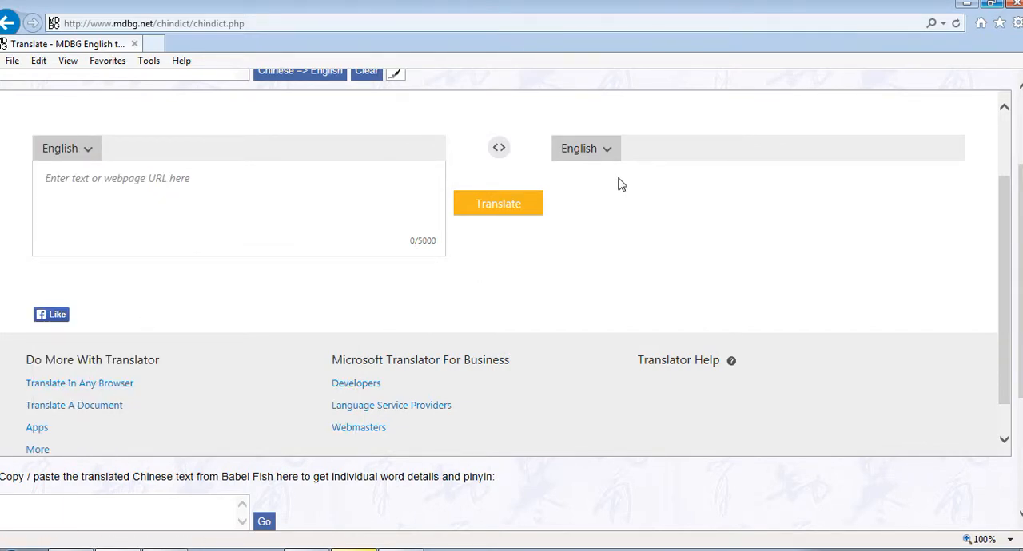
{"action": "left_click", "coordinate": [585, 147]}
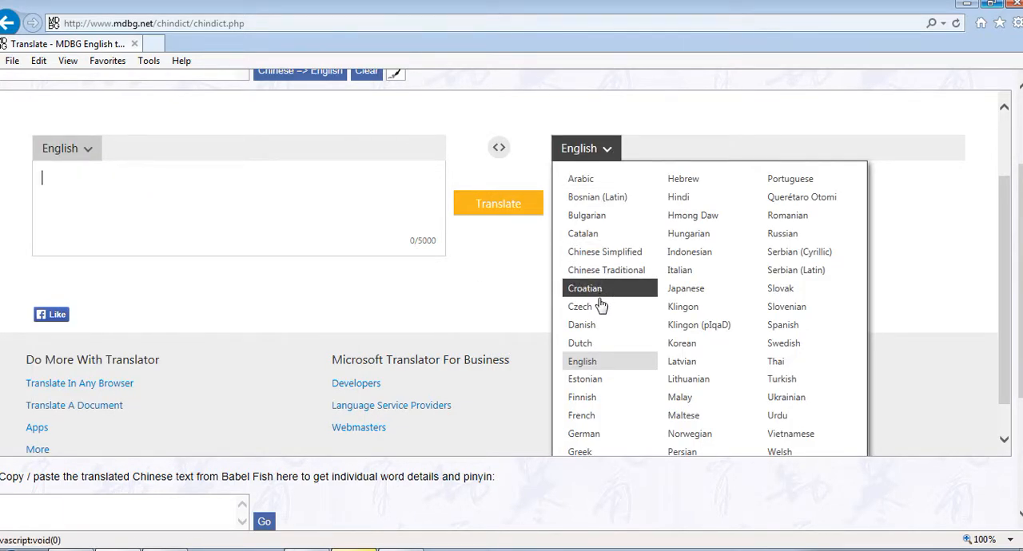
{"action": "mouse_move", "coordinate": [606, 270]}
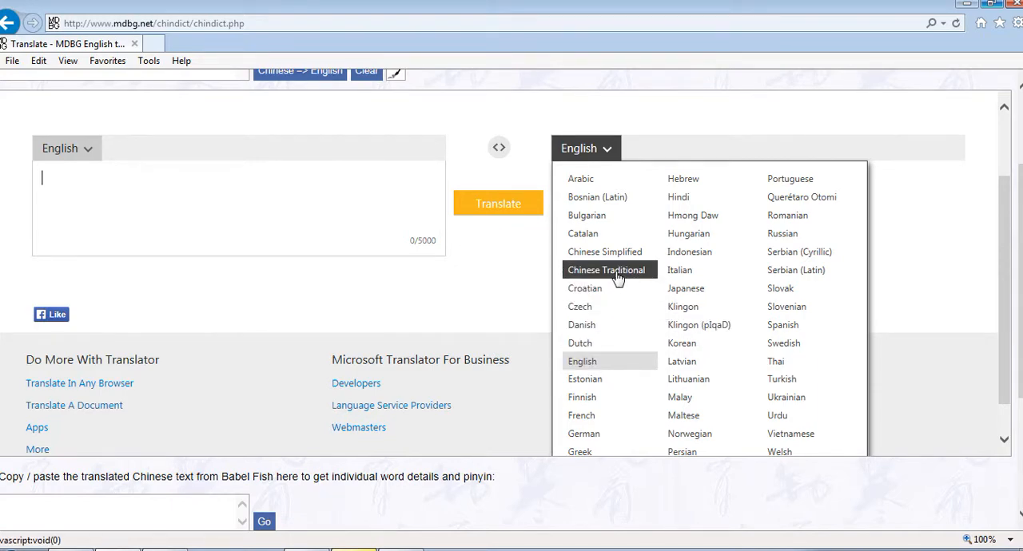
{"action": "left_click", "coordinate": [605, 269]}
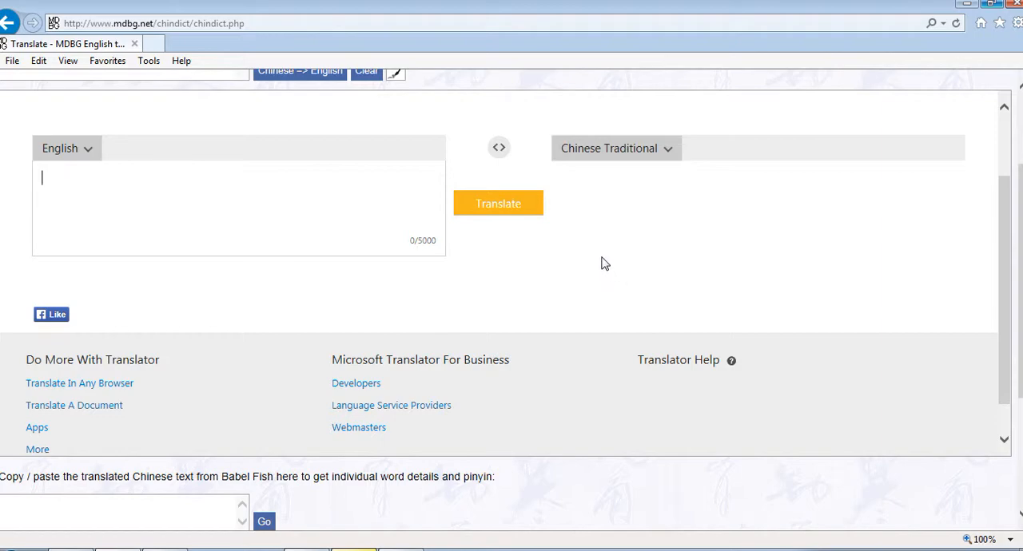
{"action": "left_click", "coordinate": [615, 148]}
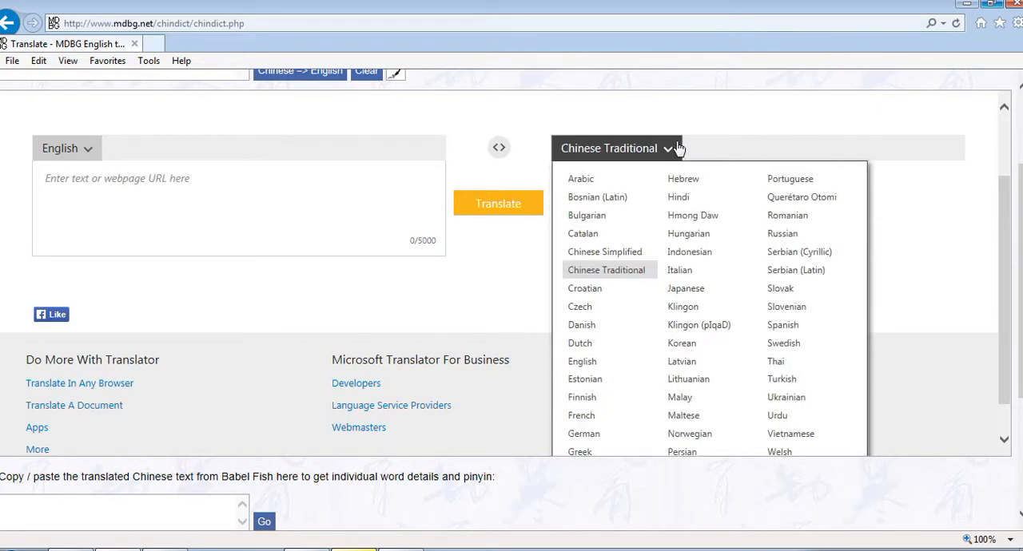
{"action": "mouse_move", "coordinate": [605, 252]}
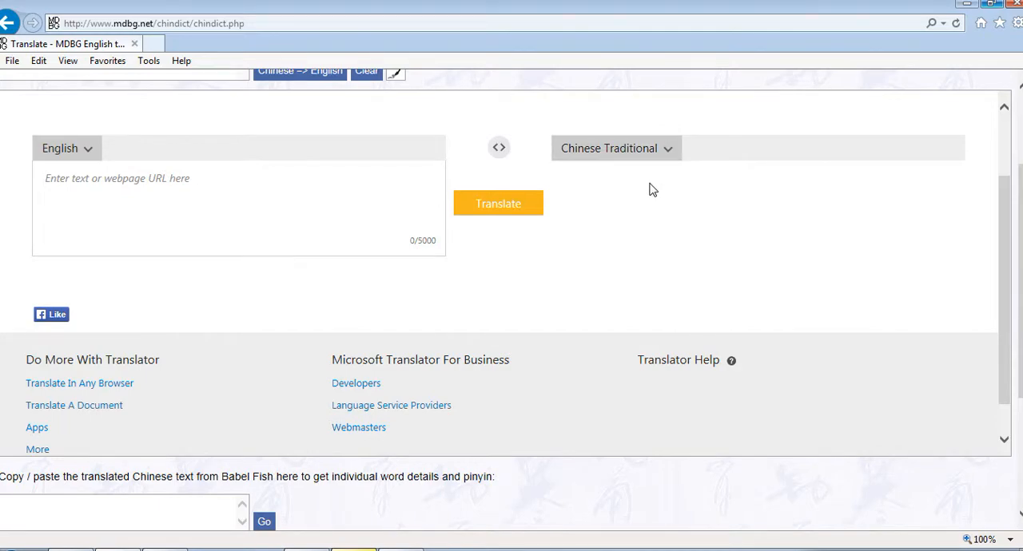
{"action": "mouse_move", "coordinate": [600, 184]}
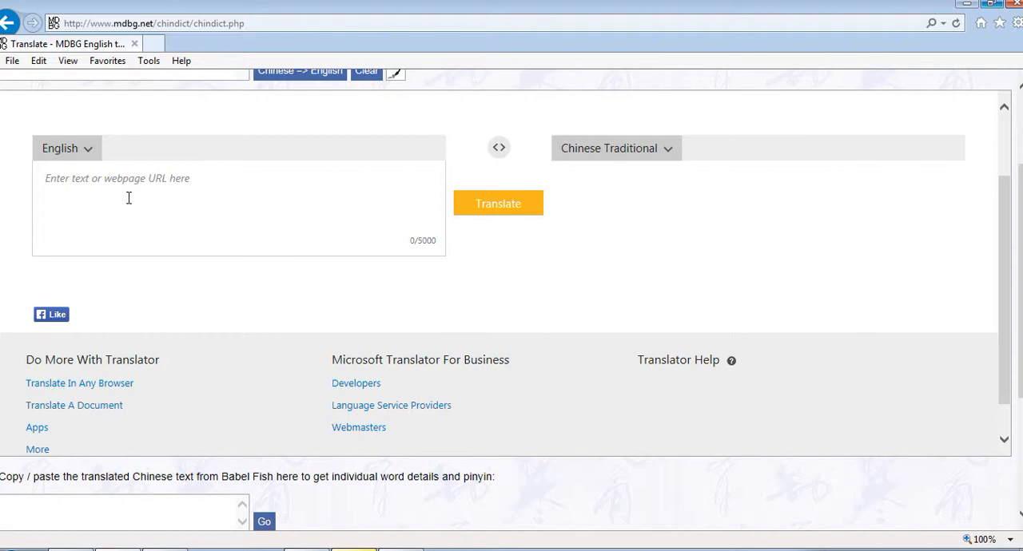
{"action": "mouse_move", "coordinate": [110, 190]}
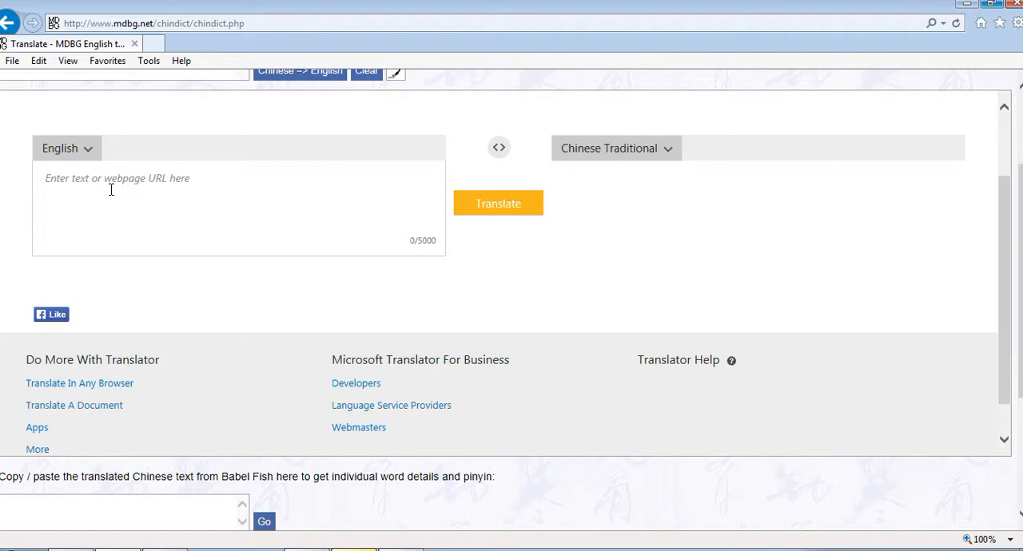
- Enter 'good morning! How are you?' to get the Chinese Traditional translation 早上好！你好嗎？
{"action": "left_click", "coordinate": [111, 189]}
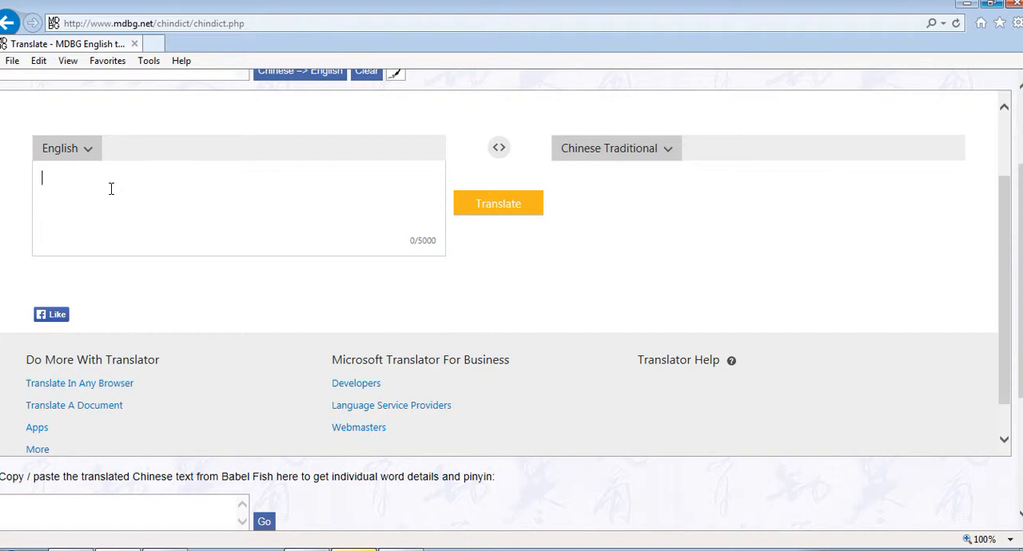
{"action": "type", "text": "g"}
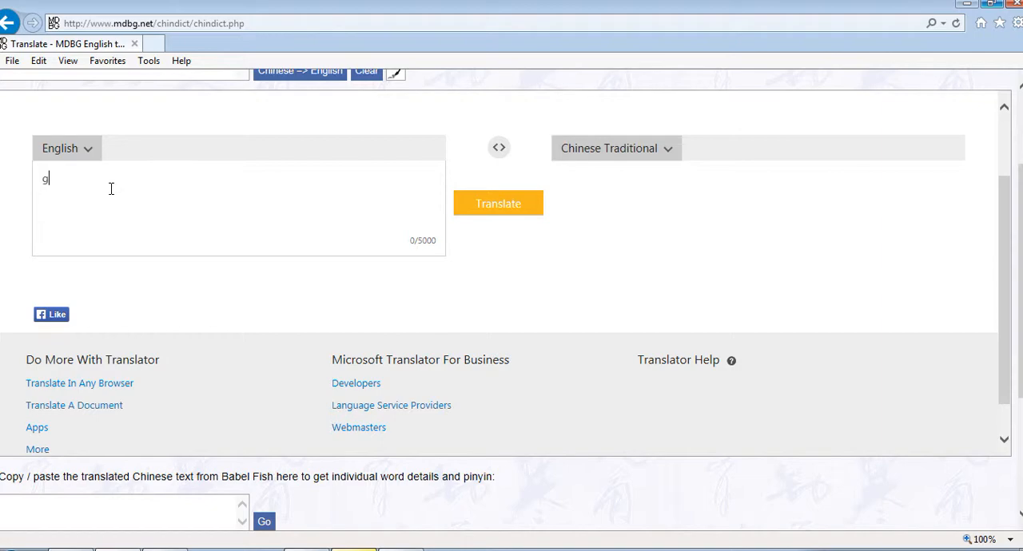
{"action": "type", "text": "ood morning"}
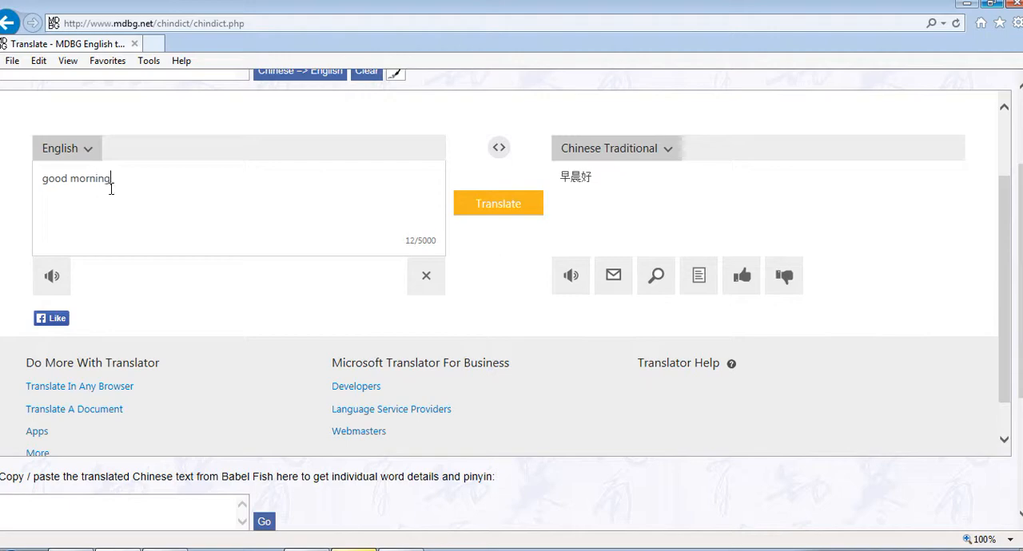
{"action": "type", "text": "!"}
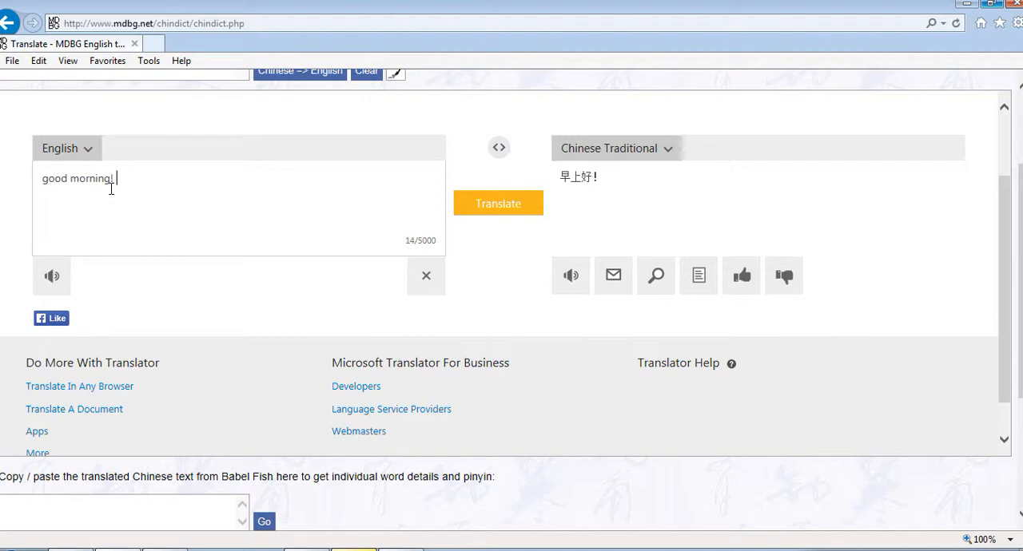
{"action": "type", "text": "How are you t"}
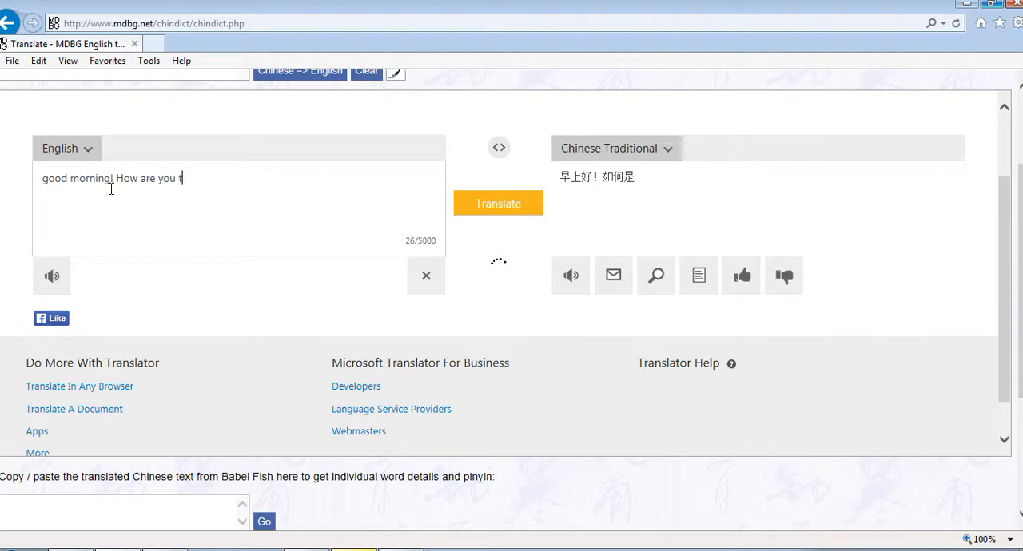
{"action": "type", "text": "oday"}
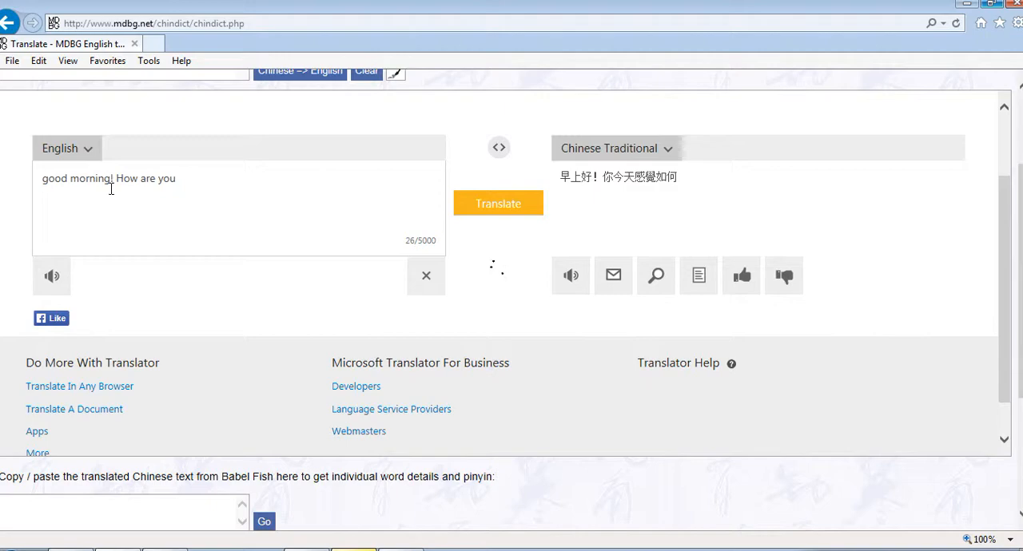
{"action": "type", "text": "?"}
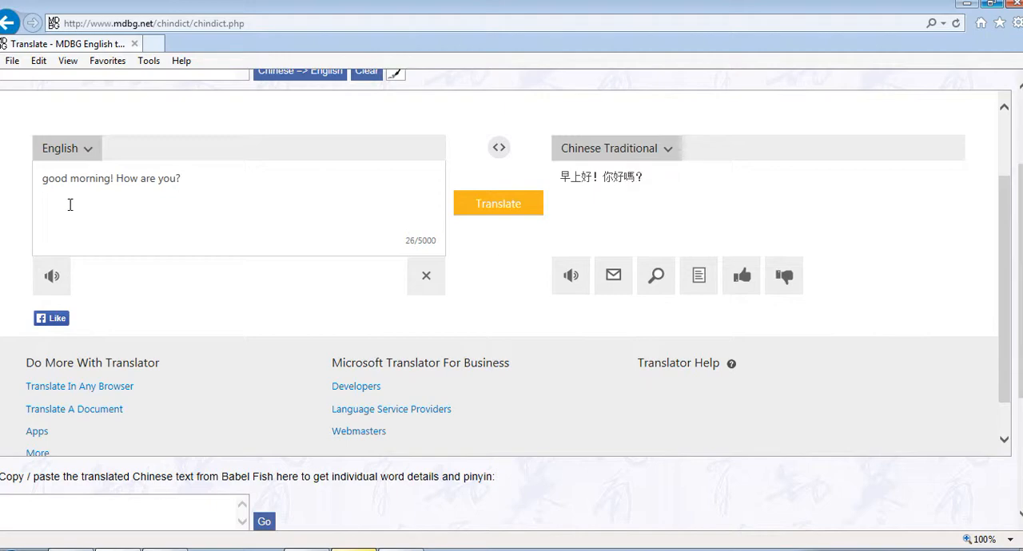
{"action": "mouse_move", "coordinate": [357, 209]}
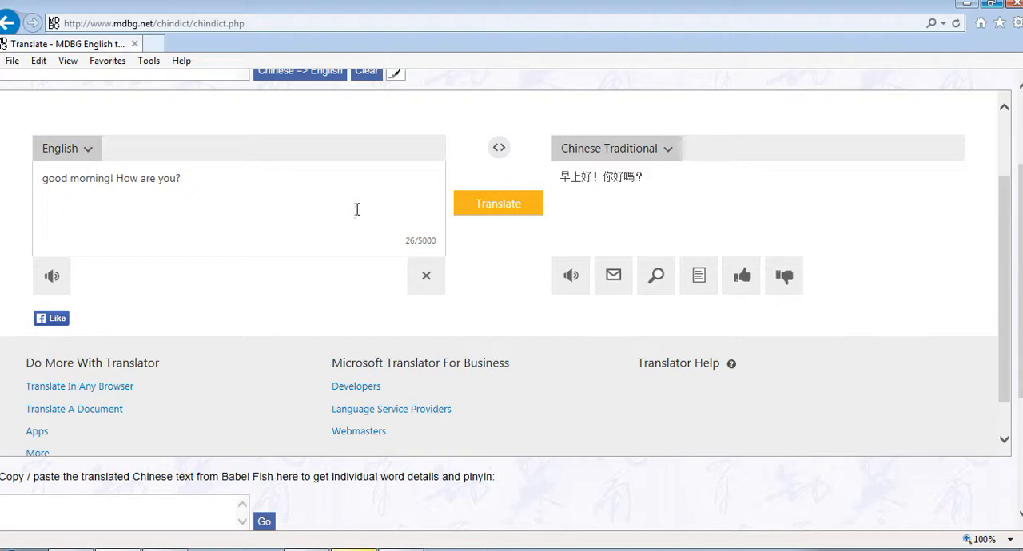
{"action": "mouse_move", "coordinate": [648, 222]}
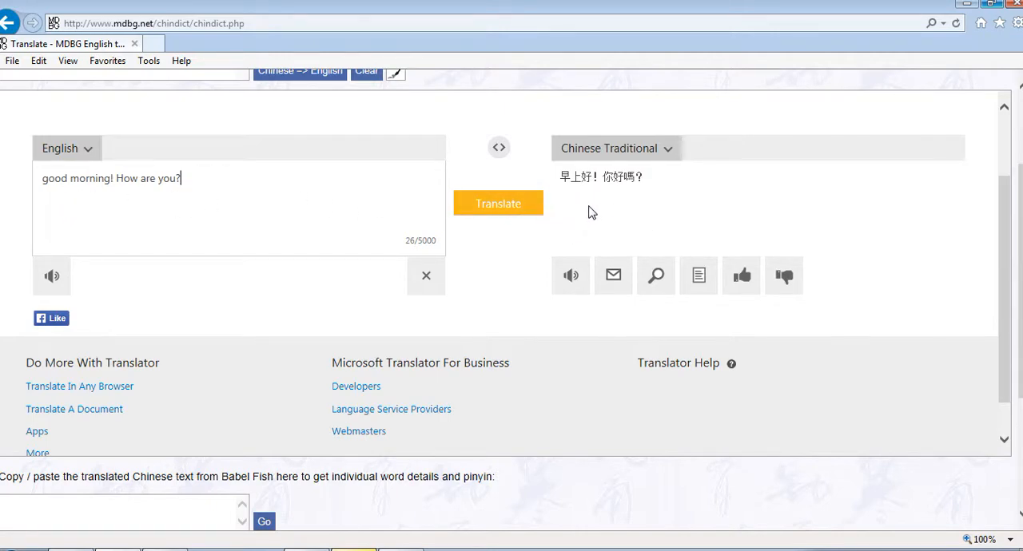
{"action": "mouse_move", "coordinate": [615, 246]}
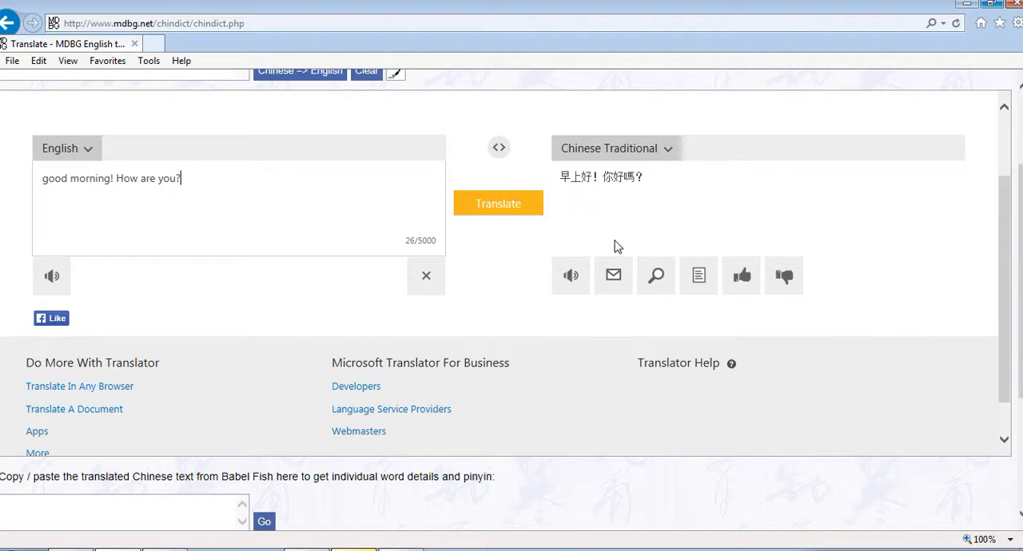
{"action": "mouse_move", "coordinate": [557, 320]}
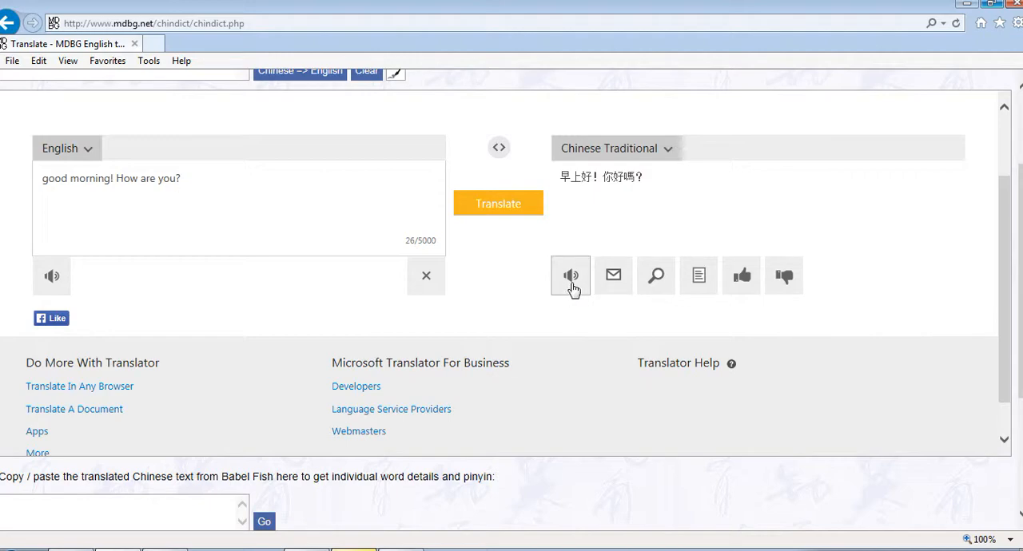
{"action": "left_click", "coordinate": [570, 276]}
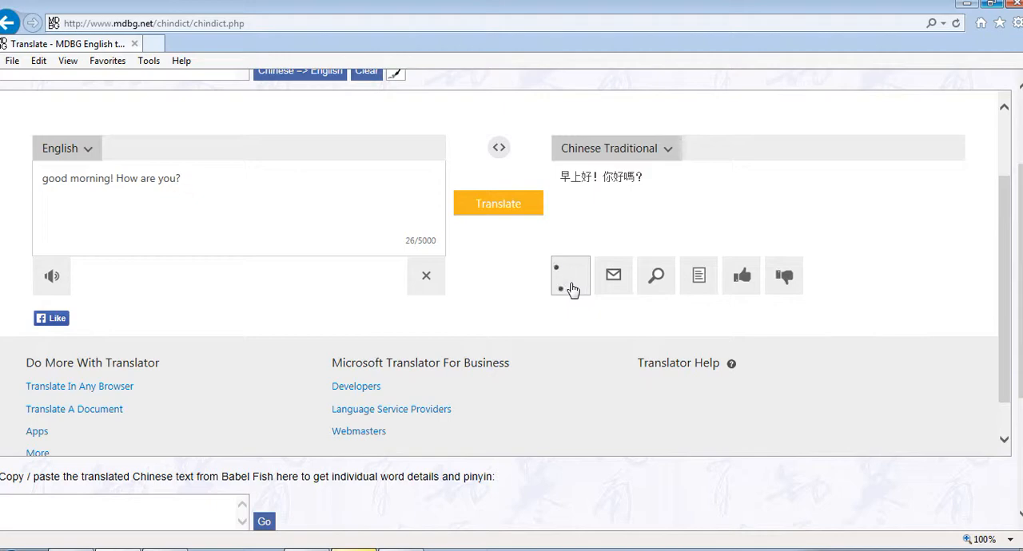
{"action": "left_click", "coordinate": [570, 275]}
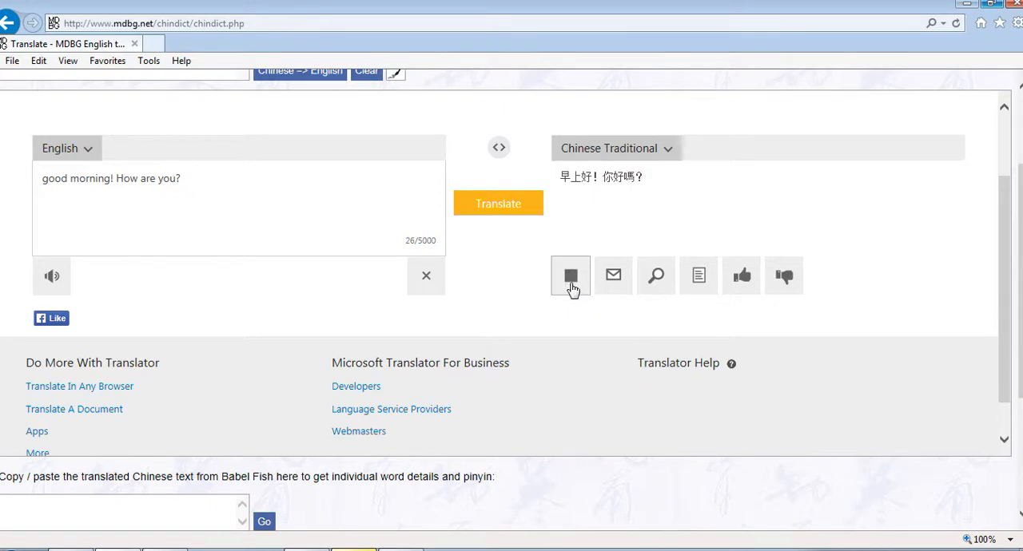
{"action": "left_click", "coordinate": [570, 274]}
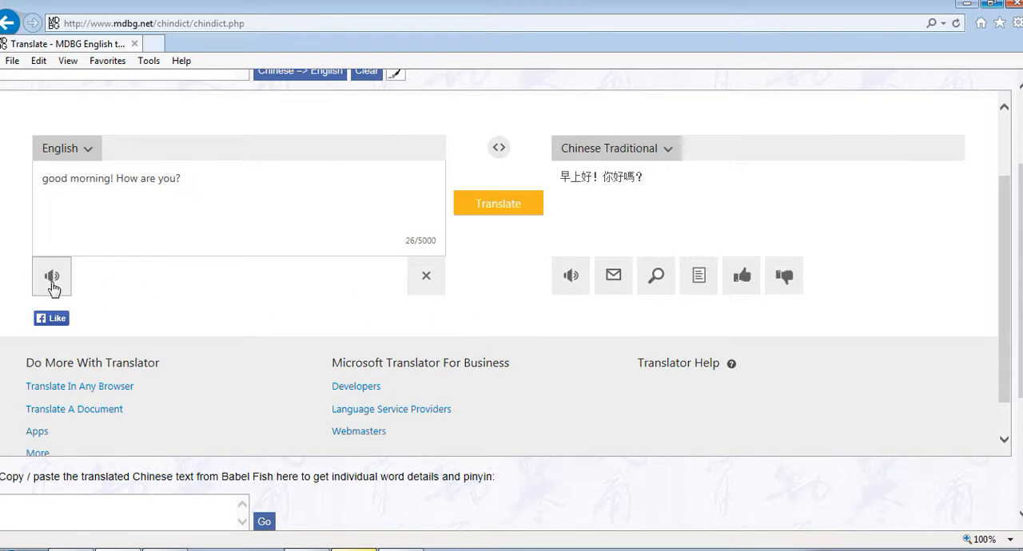
{"action": "left_click", "coordinate": [51, 275]}
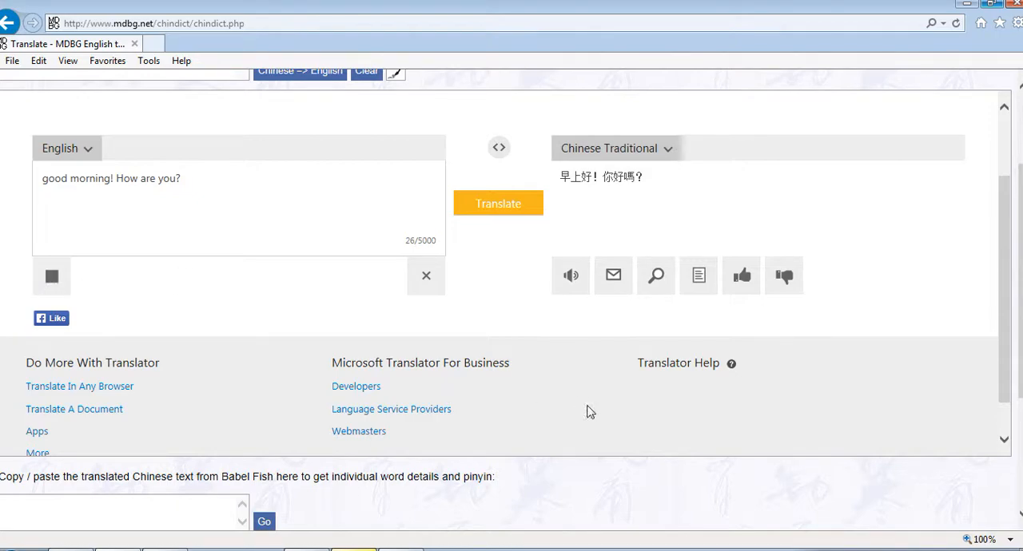
{"action": "left_click", "coordinate": [570, 275]}
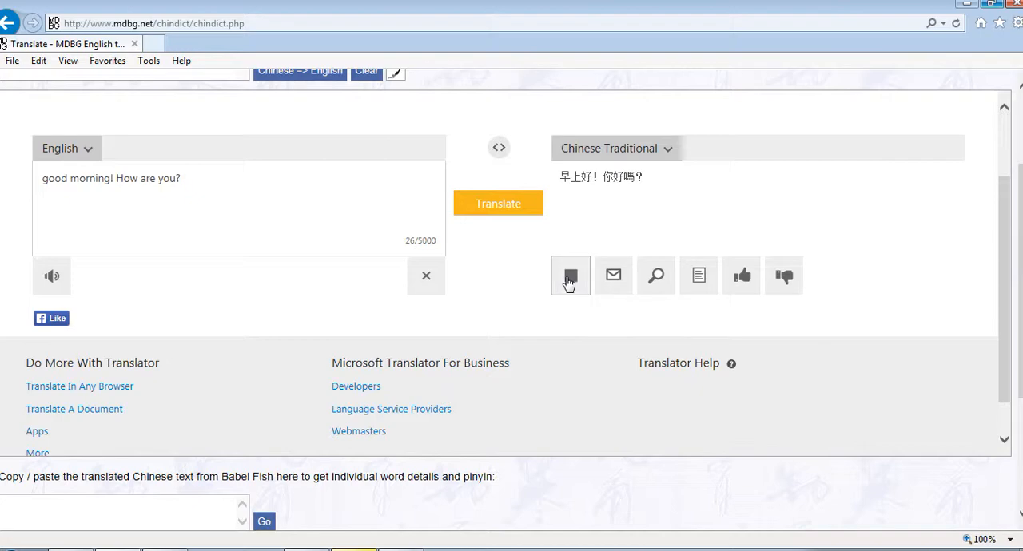
{"action": "mouse_move", "coordinate": [523, 466]}
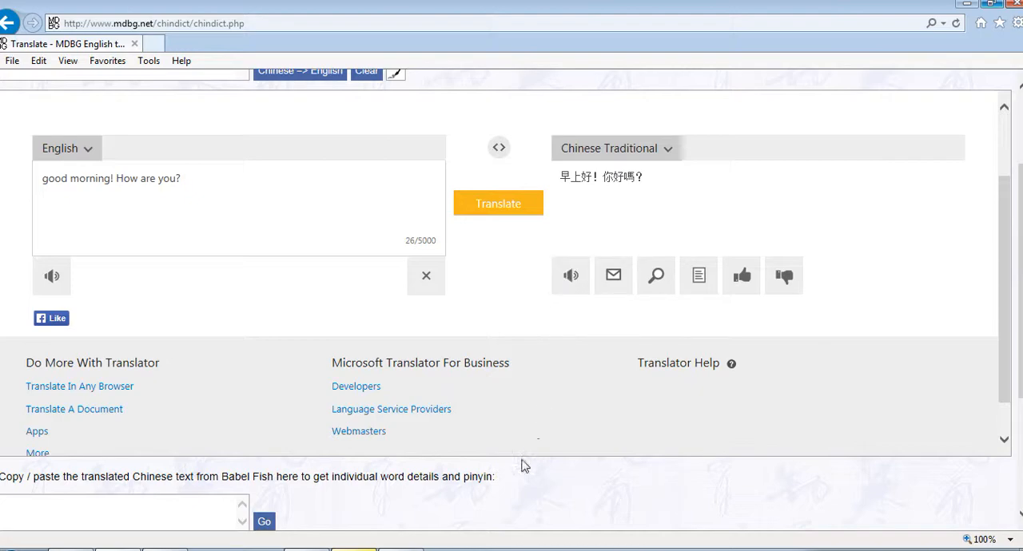